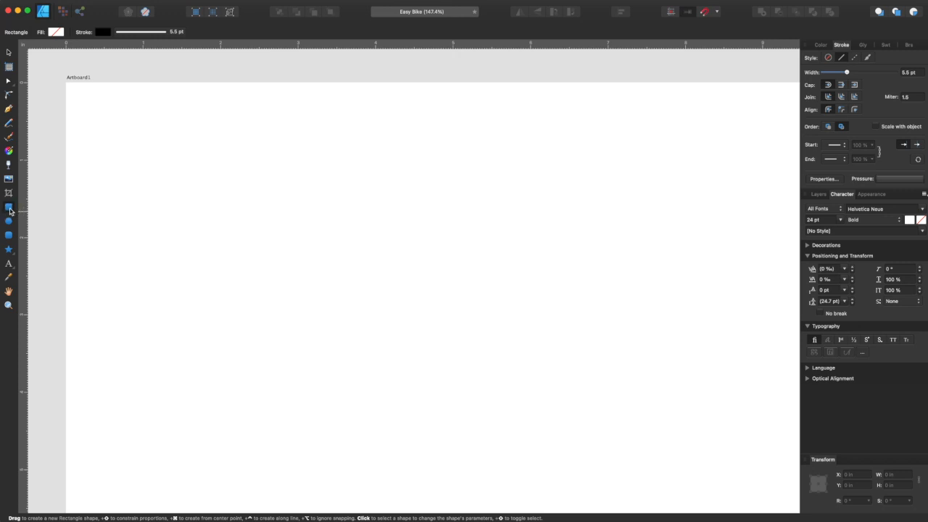
# - Draw the bike-frame rectangle in the upper middle and thicken its black outline
pyautogui.moveTo(272, 191); pyautogui.dragTo(371, 249)
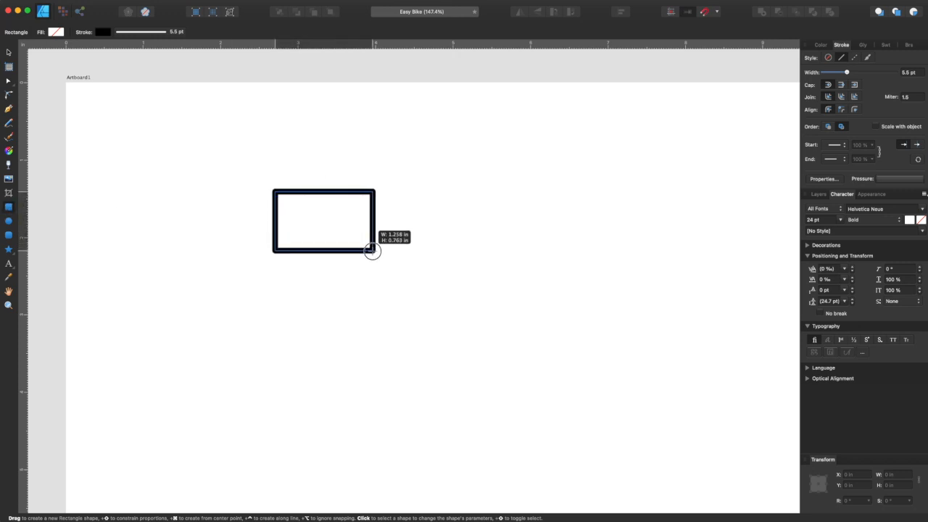
pyautogui.moveTo(273, 191); pyautogui.dragTo(350, 249)
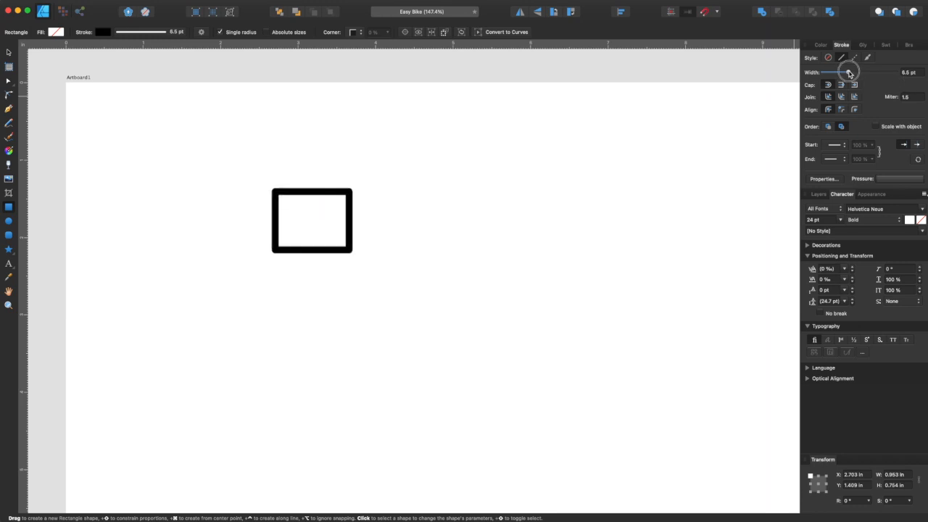
pyautogui.moveTo(849, 72); pyautogui.dragTo(846, 72)
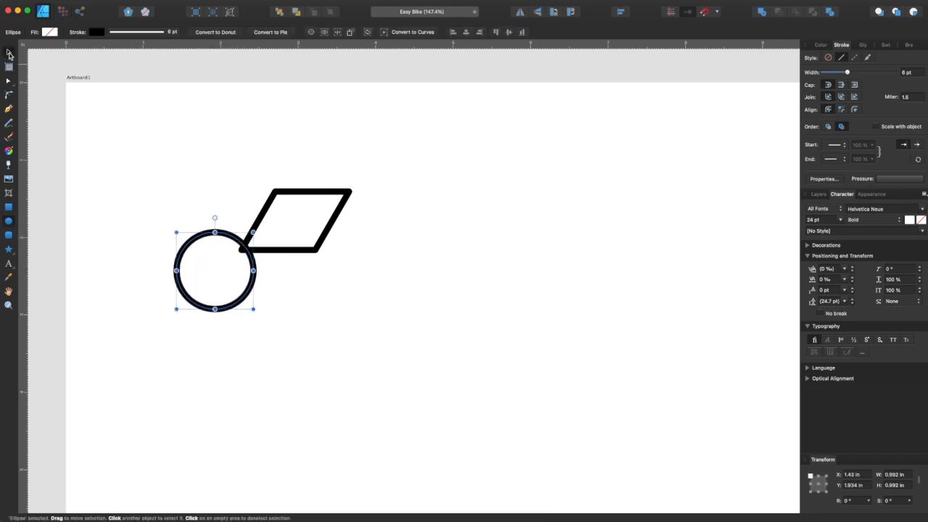
# - Position the first wheel circle on the frame's lower-left corner and select the right wheel
pyautogui.moveTo(214, 269); pyautogui.dragTo(261, 274)
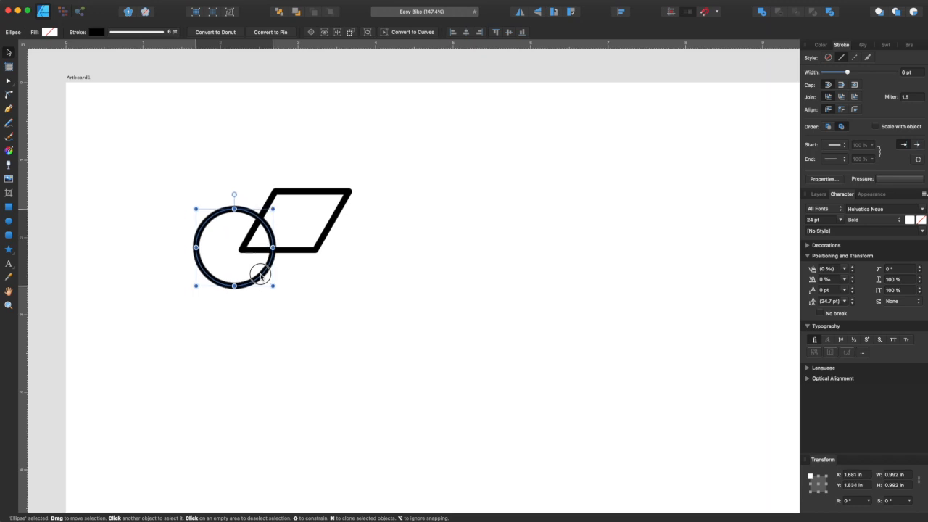
pyautogui.moveTo(254, 272); pyautogui.dragTo(239, 246)
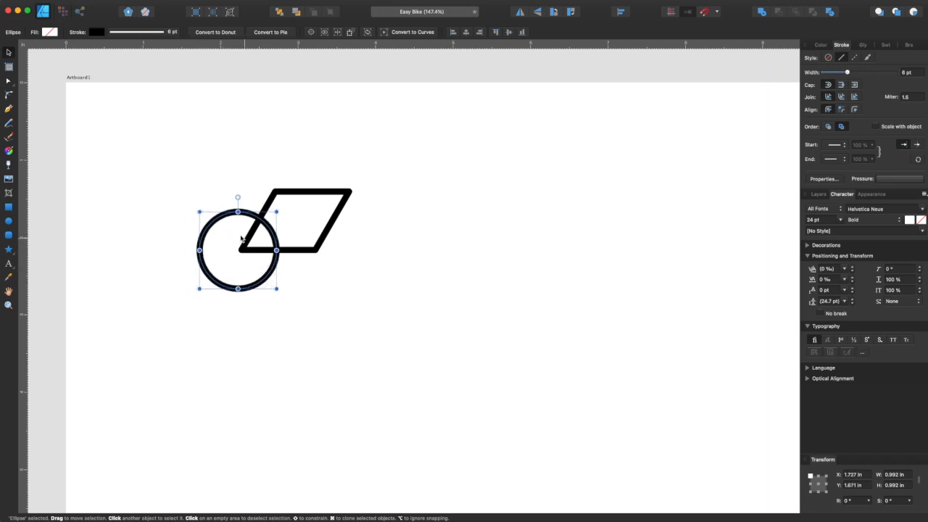
pyautogui.moveTo(269, 274)
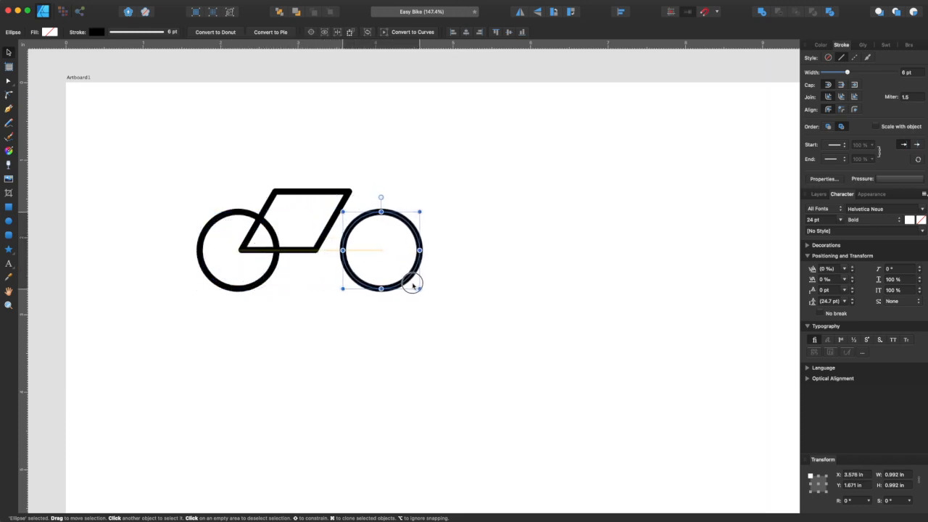
pyautogui.click(230, 202)
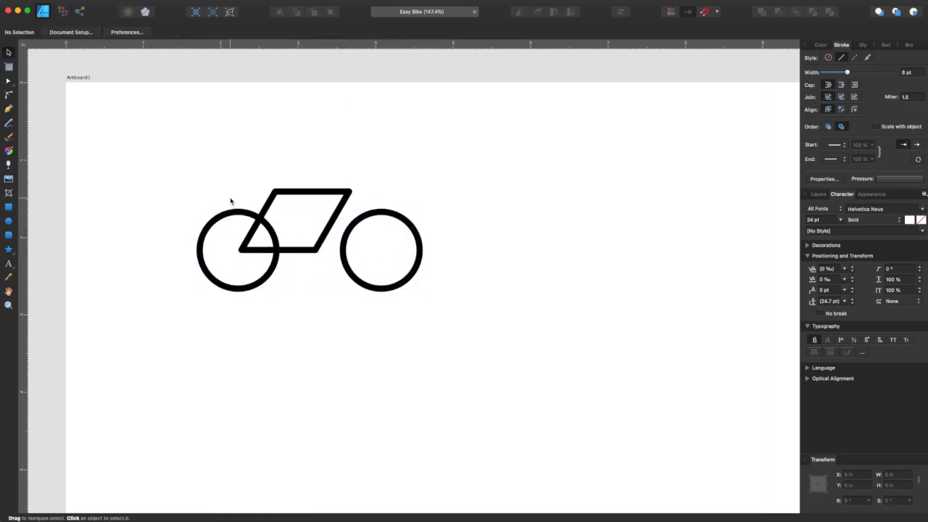
pyautogui.click(380, 249)
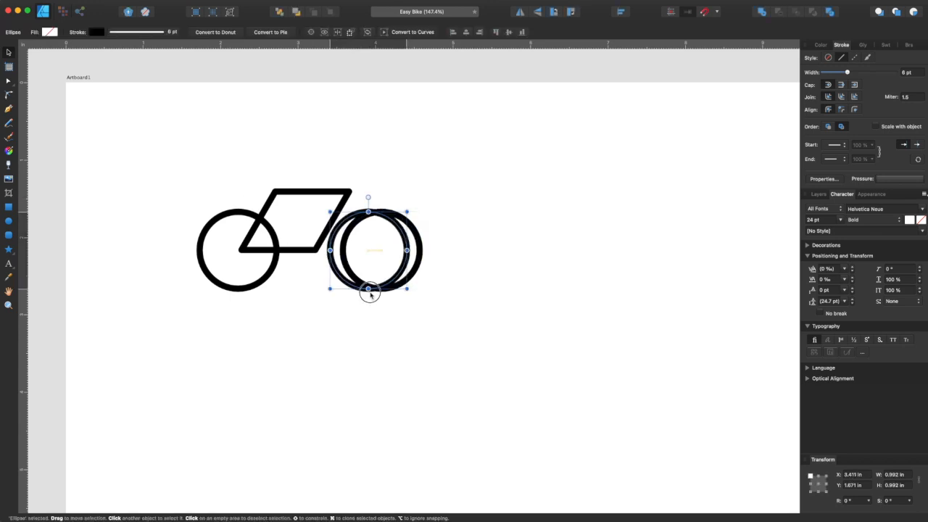
# - Copy a wheel, shrink it into a small crank circle at the frame's lower-right corner
pyautogui.moveTo(368, 287); pyautogui.dragTo(325, 335)
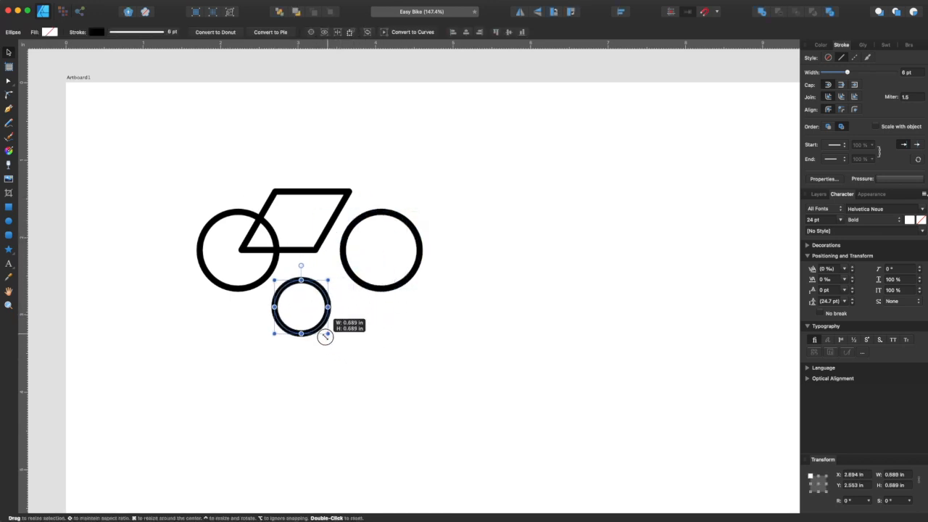
pyautogui.moveTo(327, 330); pyautogui.dragTo(281, 288)
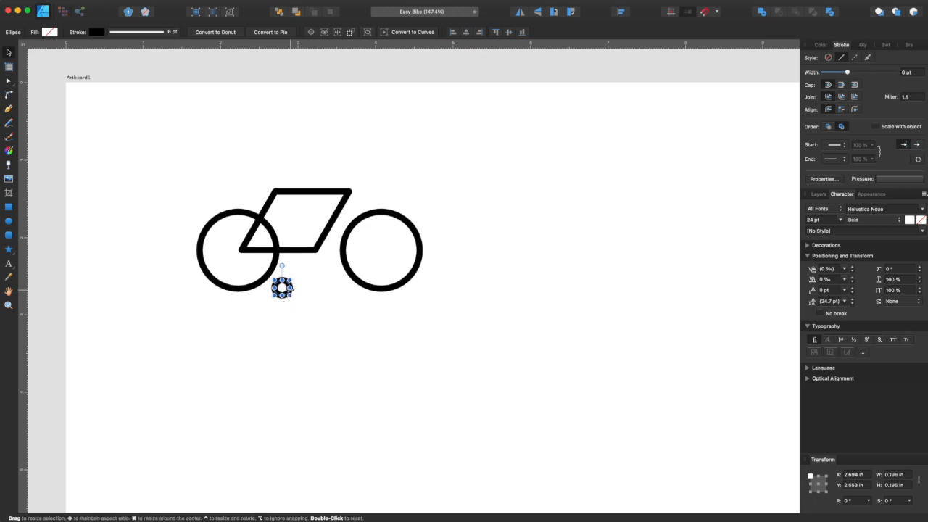
pyautogui.moveTo(282, 287); pyautogui.dragTo(316, 252)
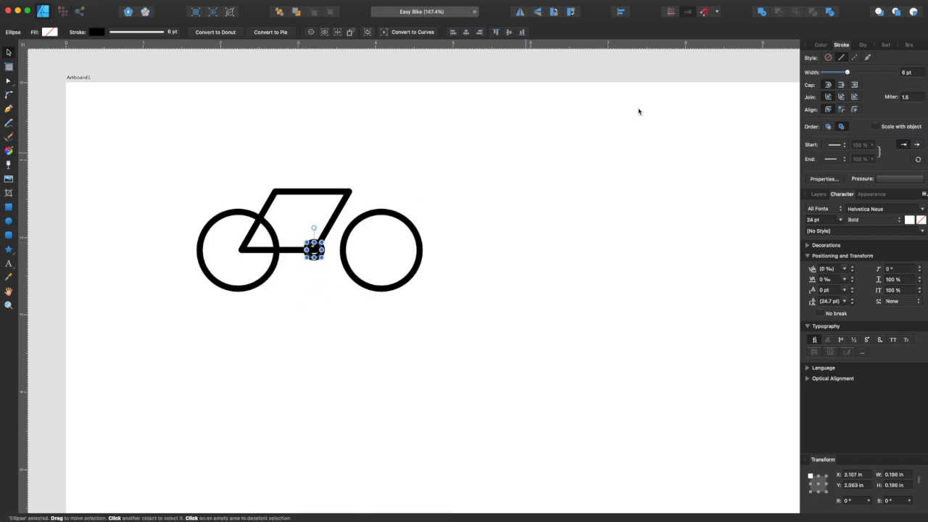
pyautogui.click(817, 43)
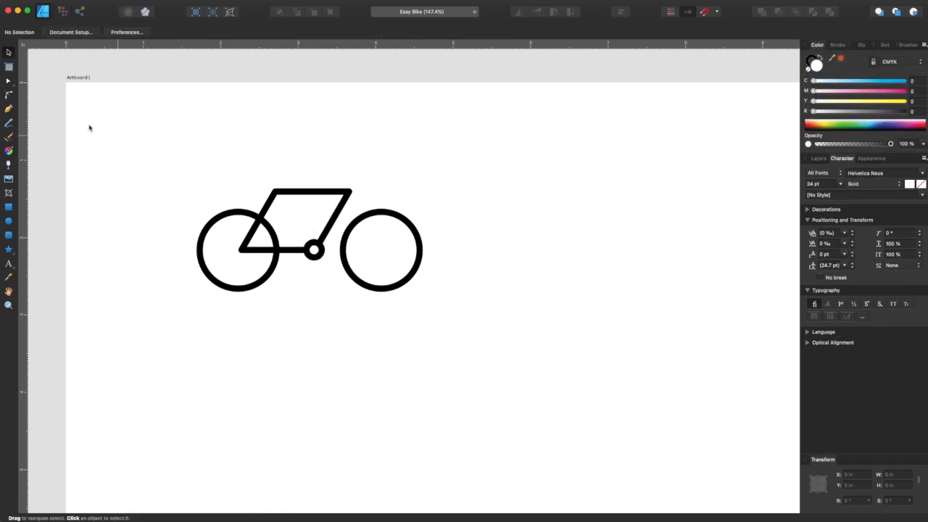
# - Draw the seat tube up from the crank and the front fork line with the Pen Tool
pyautogui.click(9, 113)
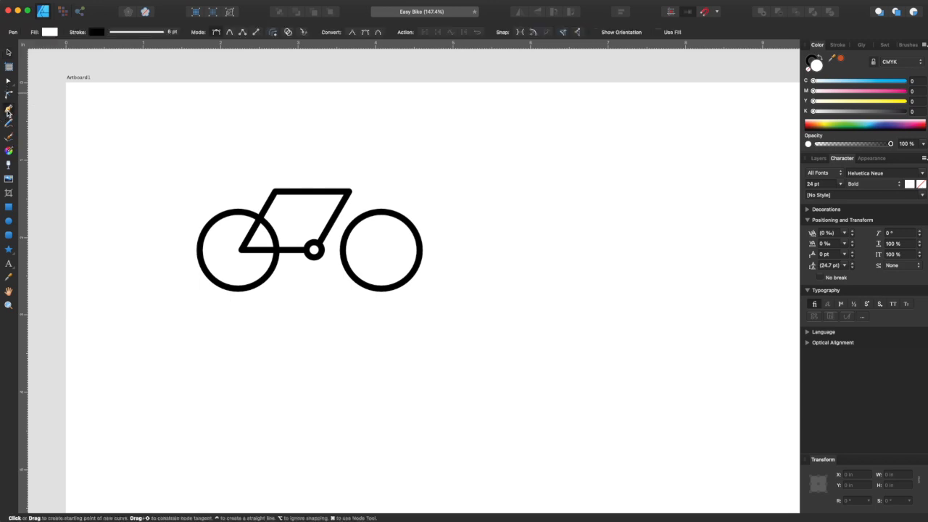
pyautogui.moveTo(383, 257)
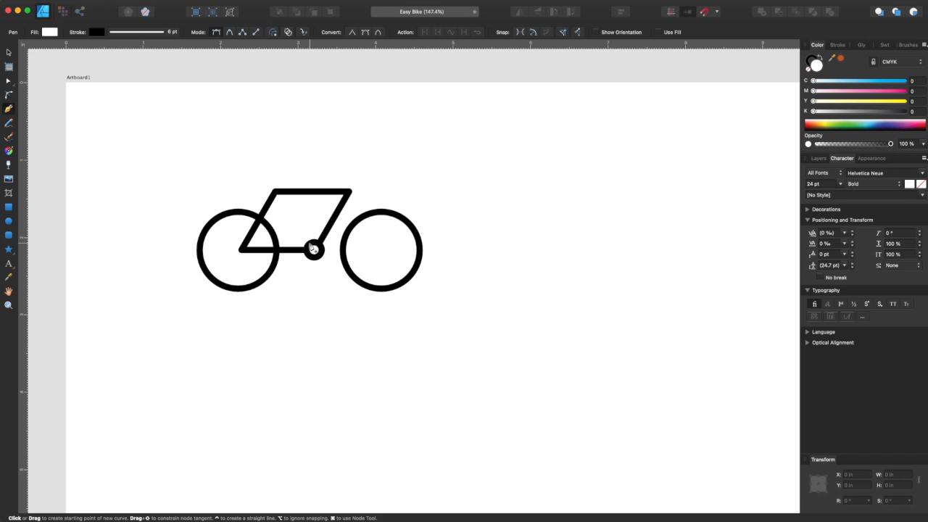
pyautogui.moveTo(263, 177)
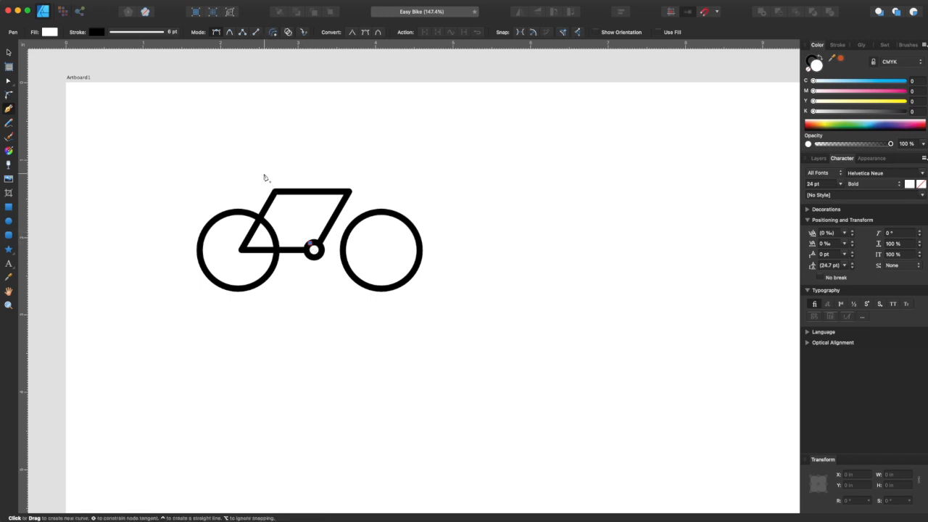
pyautogui.moveTo(313, 249); pyautogui.dragTo(263, 171)
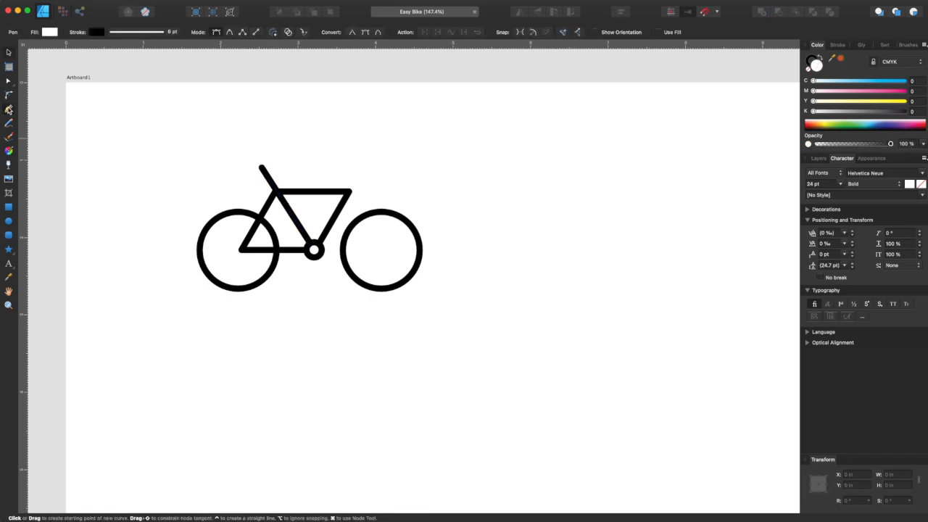
pyautogui.moveTo(383, 257)
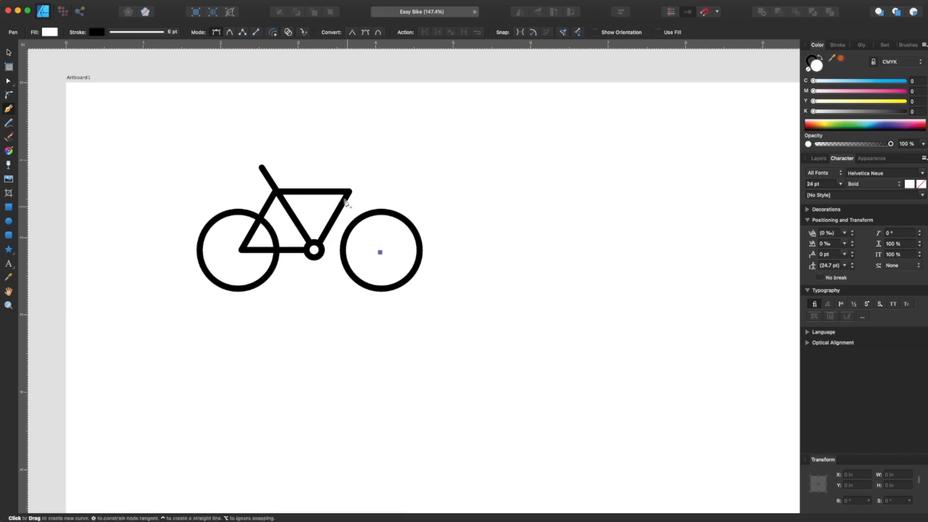
pyautogui.moveTo(333, 166)
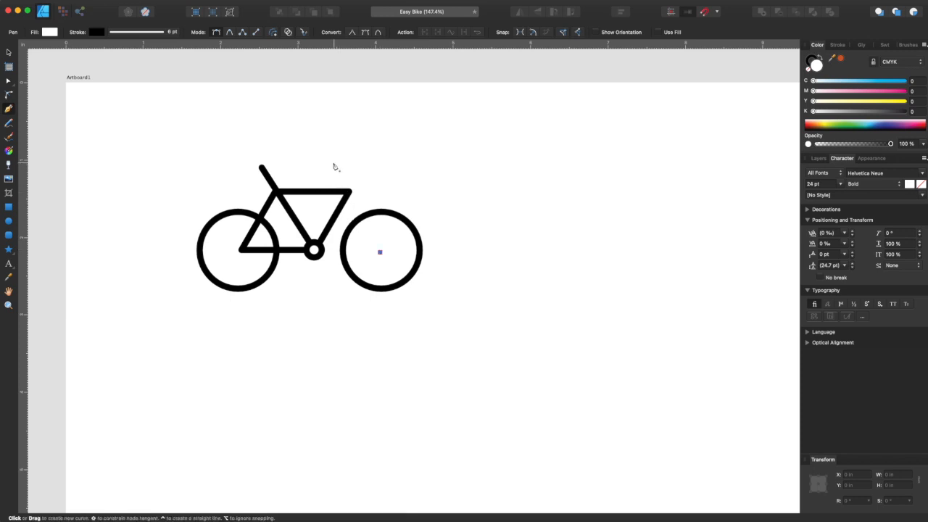
pyautogui.moveTo(334, 161); pyautogui.dragTo(380, 252)
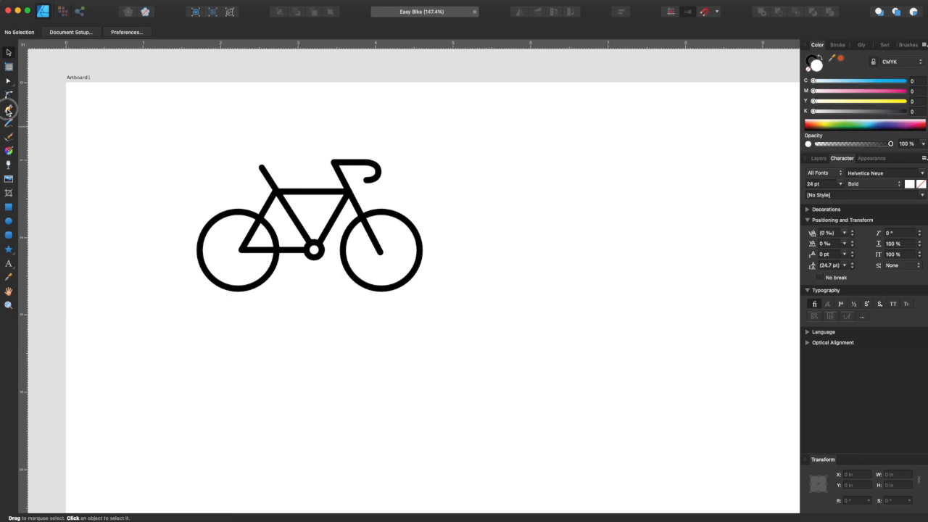
# - Place the saddle bar atop the seat tube and select all bicycle parts together
pyautogui.click(9, 110)
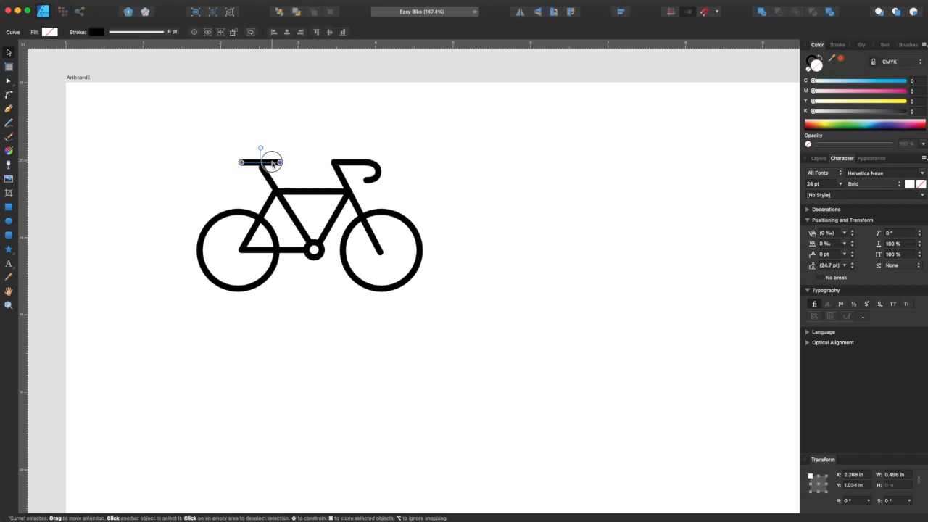
pyautogui.click(319, 147)
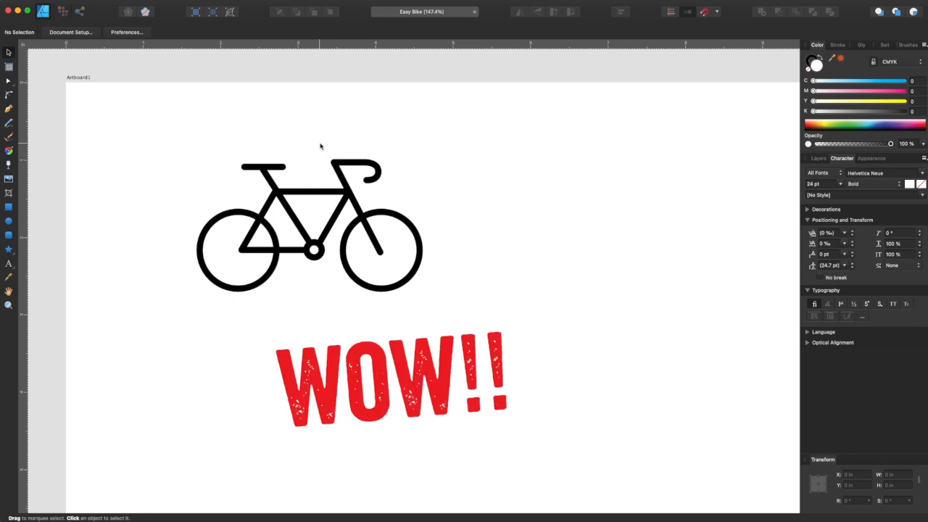
pyautogui.click(310, 217)
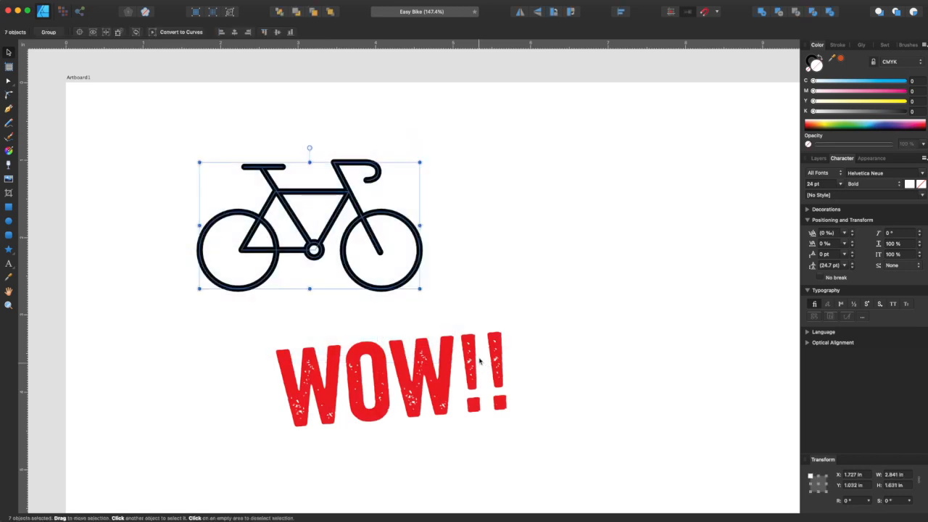